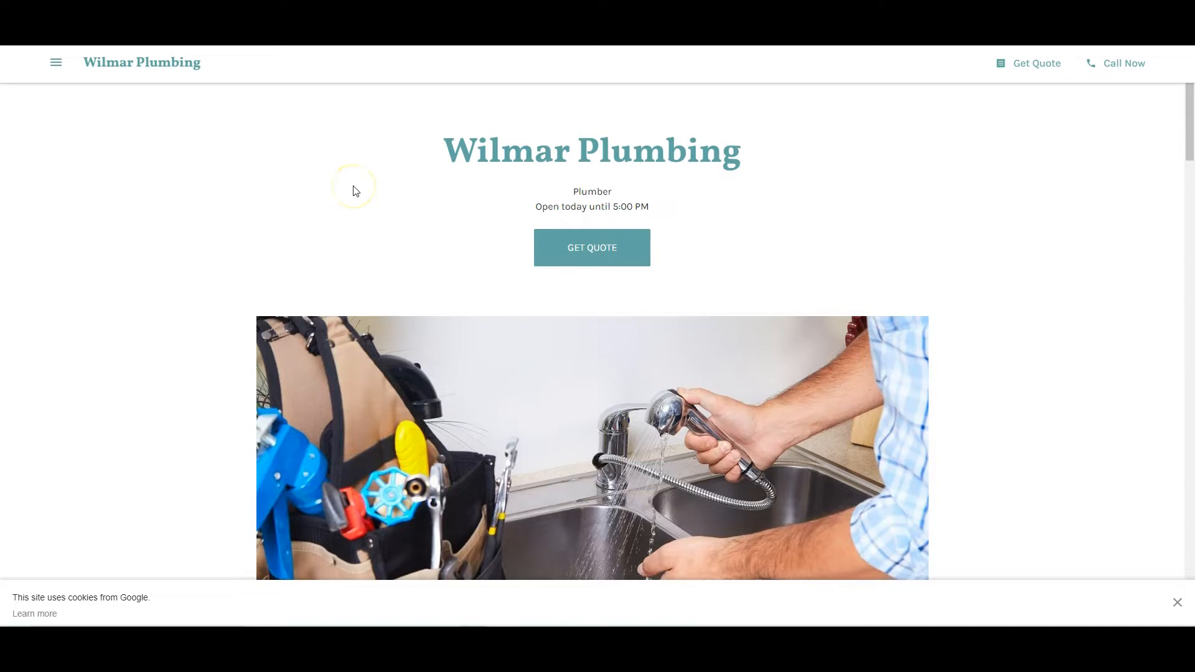
mouse_move(1178, 614)
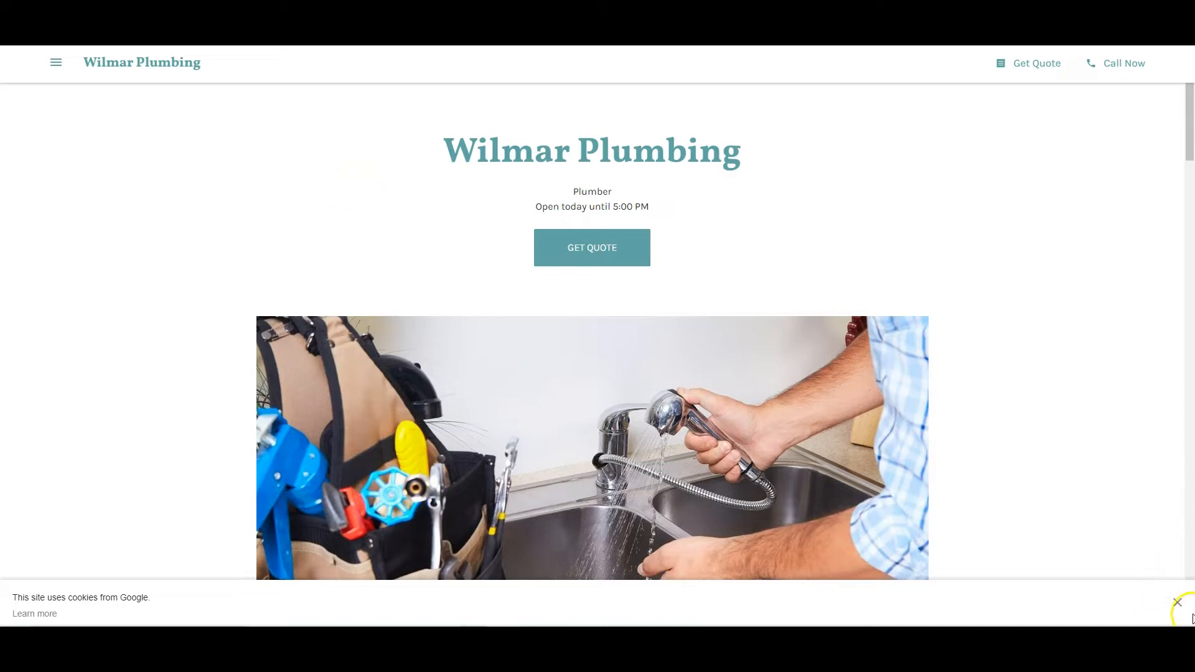
Close the 'This site uses cookies from Google' banner on the Wilmar Plumbing site.
left_click(1177, 603)
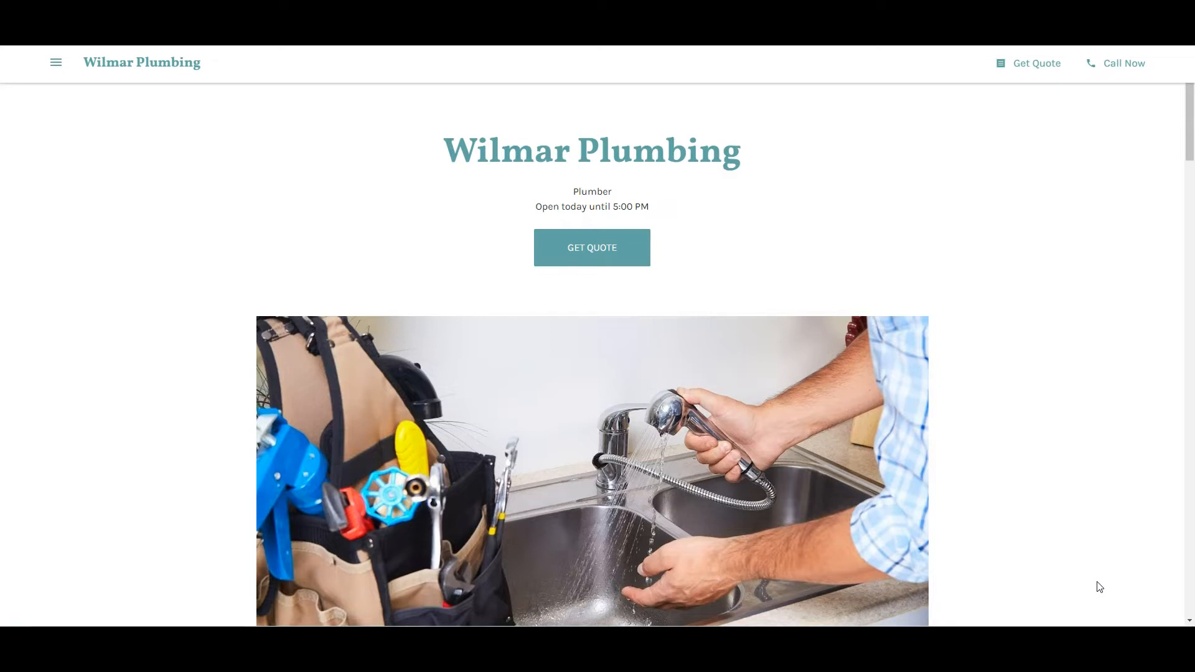
scroll("down", 3)
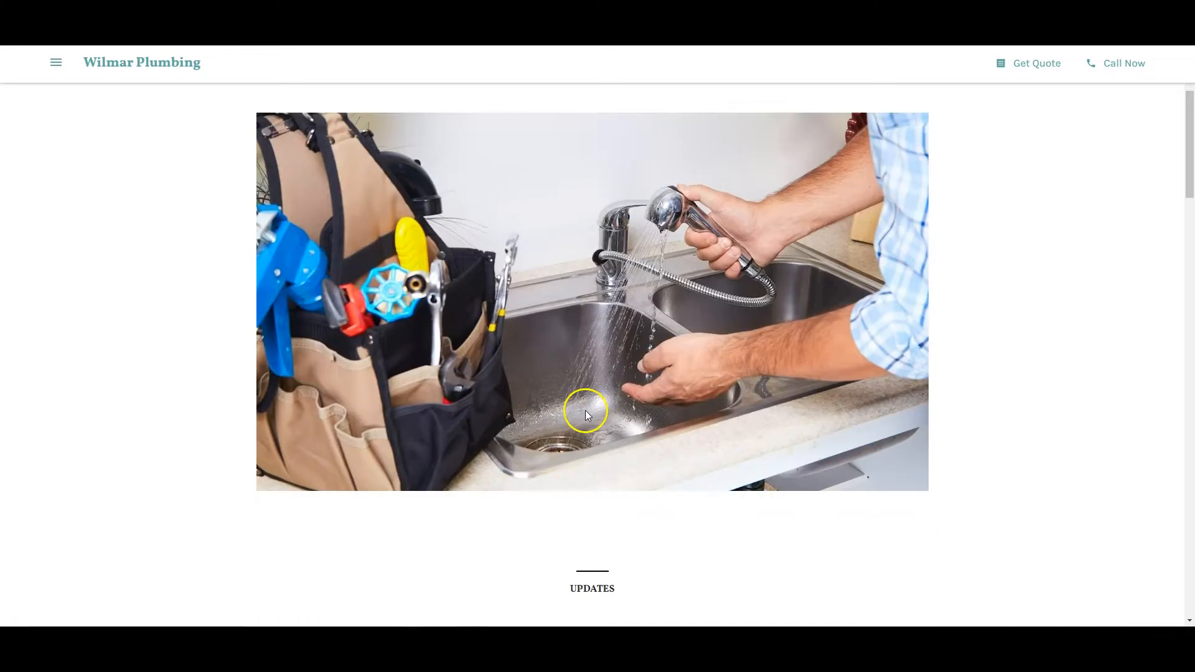
scroll("down", 3)
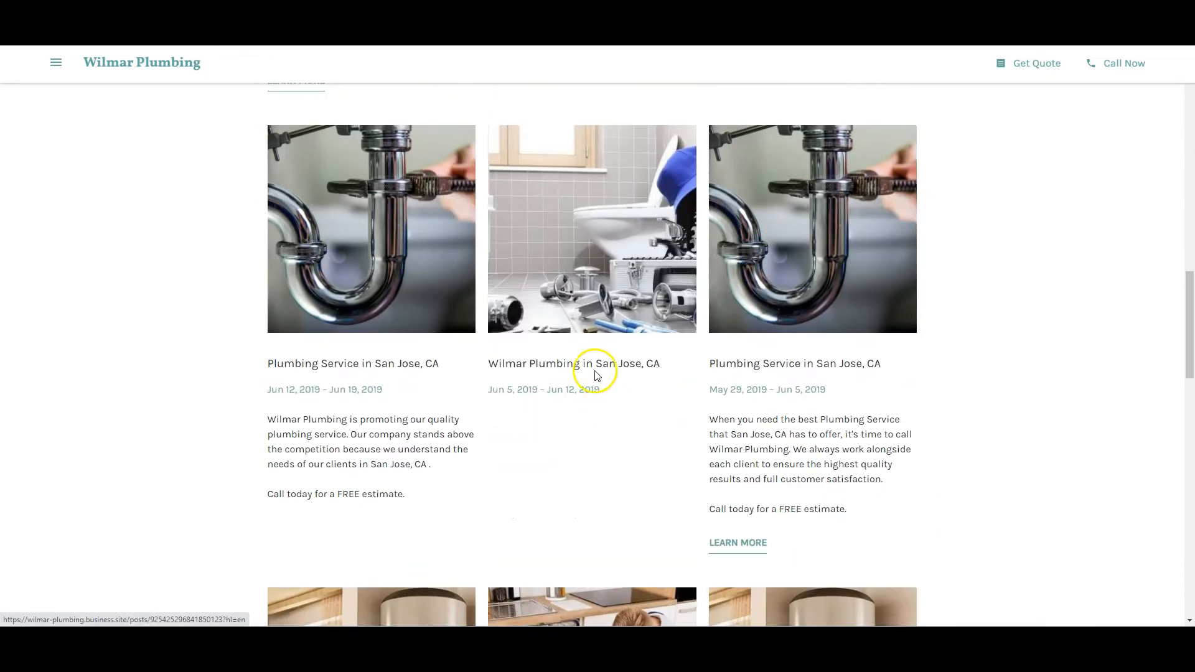
scroll("down", 3)
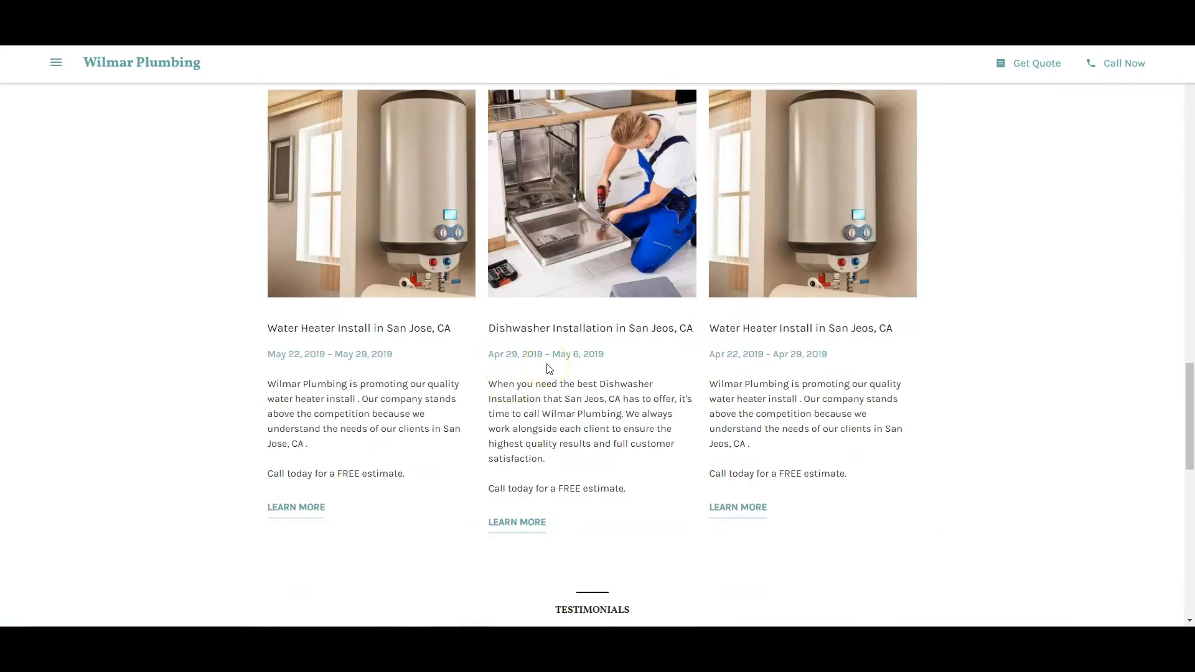
scroll("down", 3)
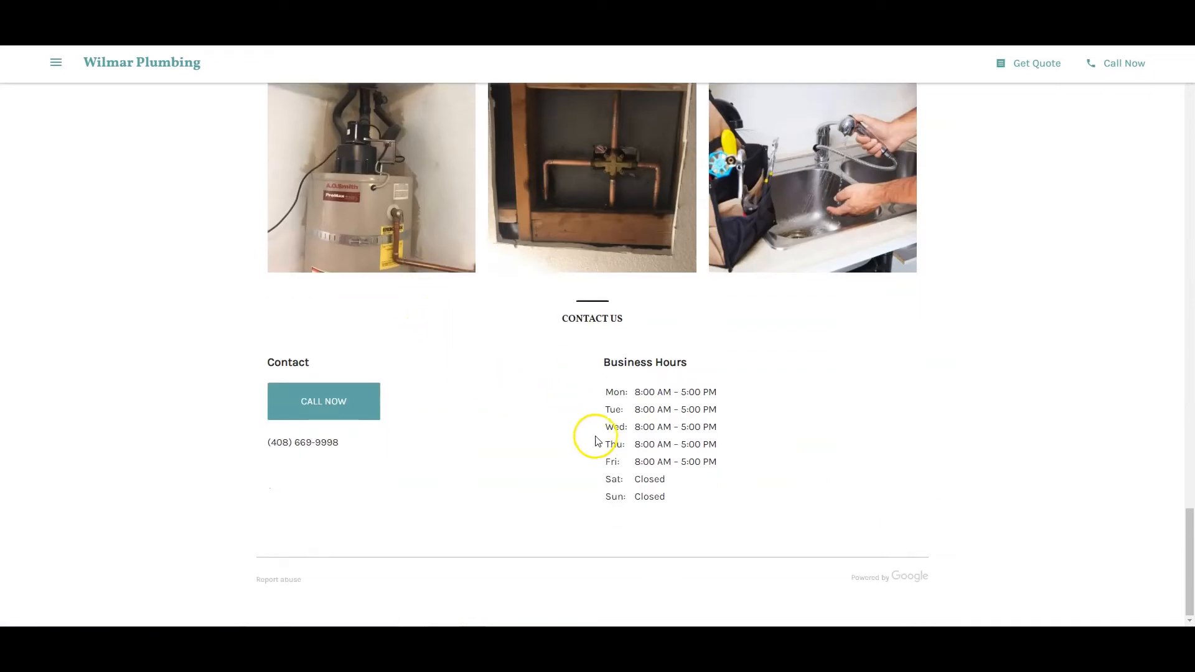
mouse_move(587, 461)
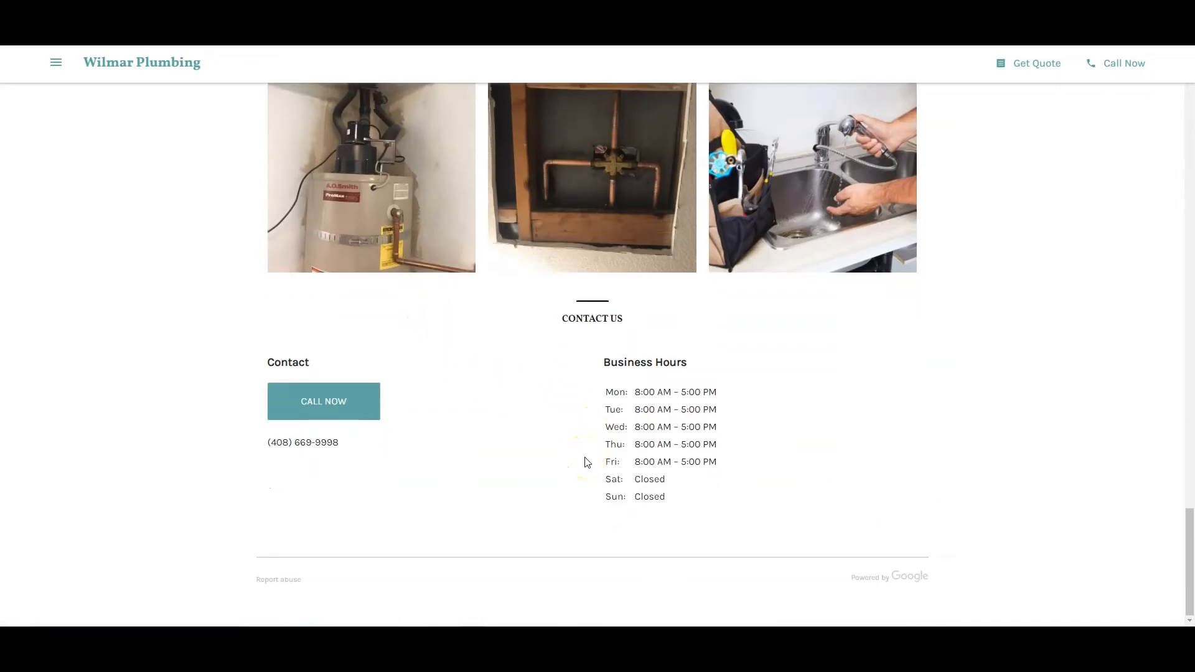
scroll("up", 3)
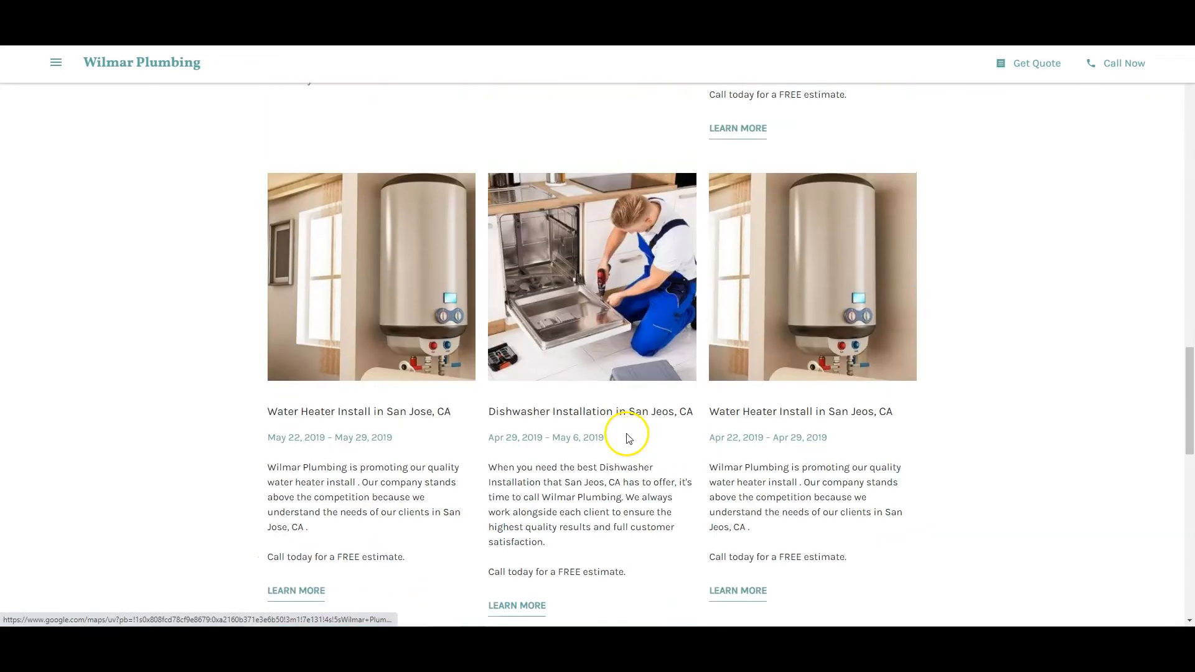
scroll("down", 3)
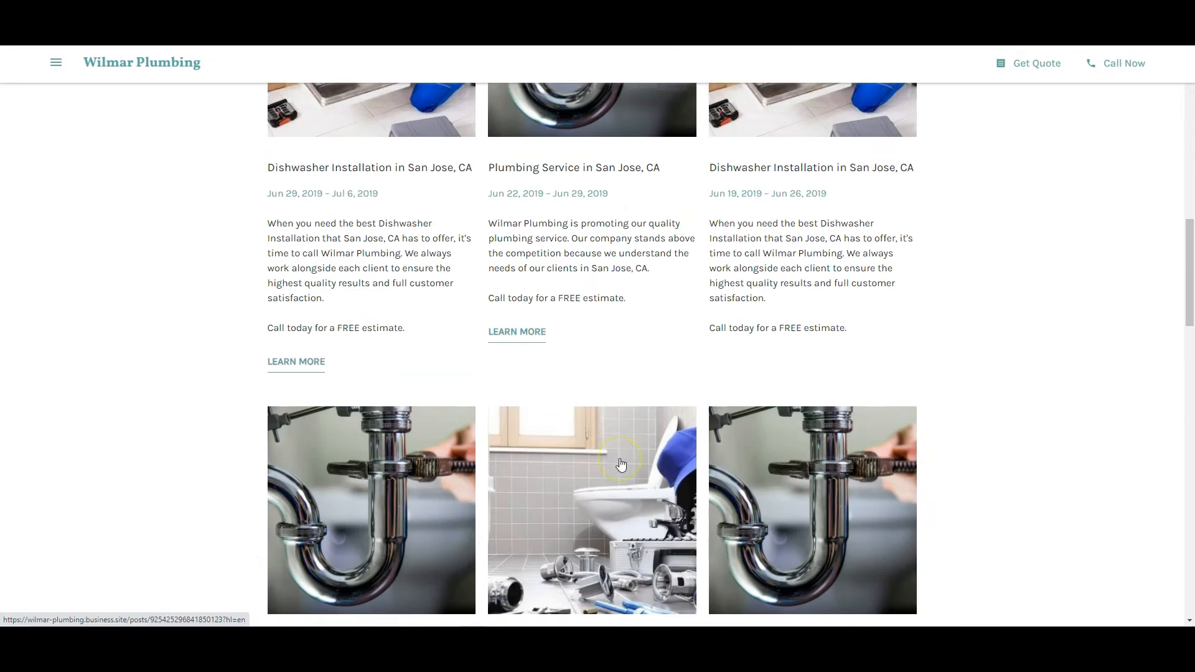
scroll("up", 3)
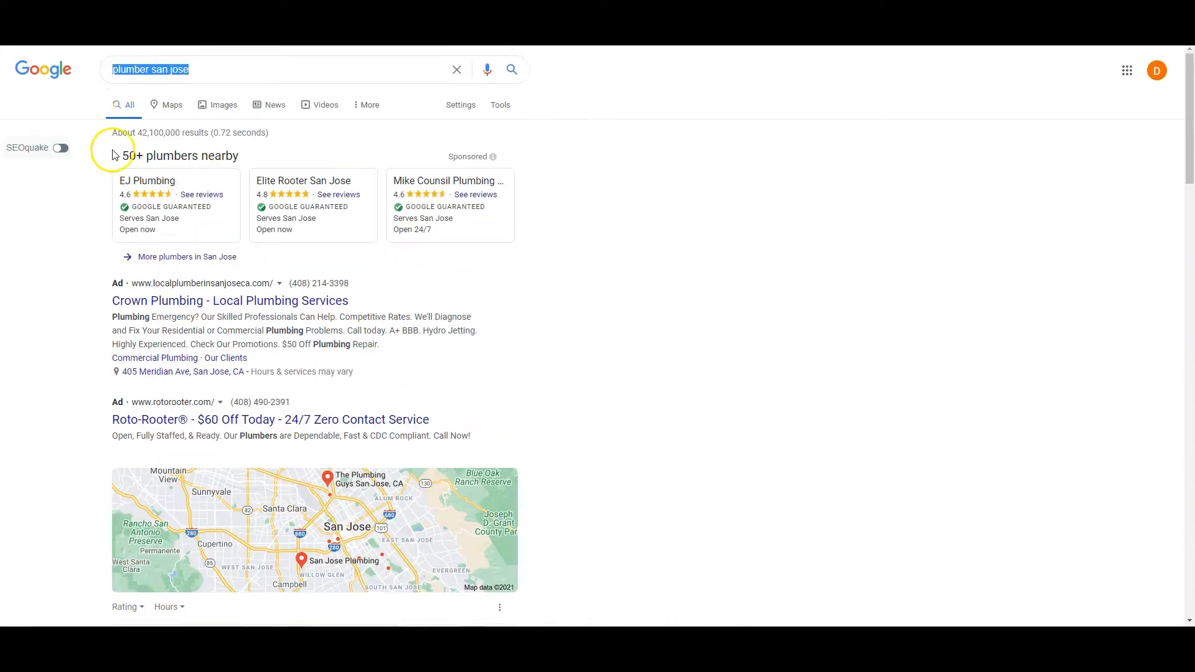
mouse_move(225, 74)
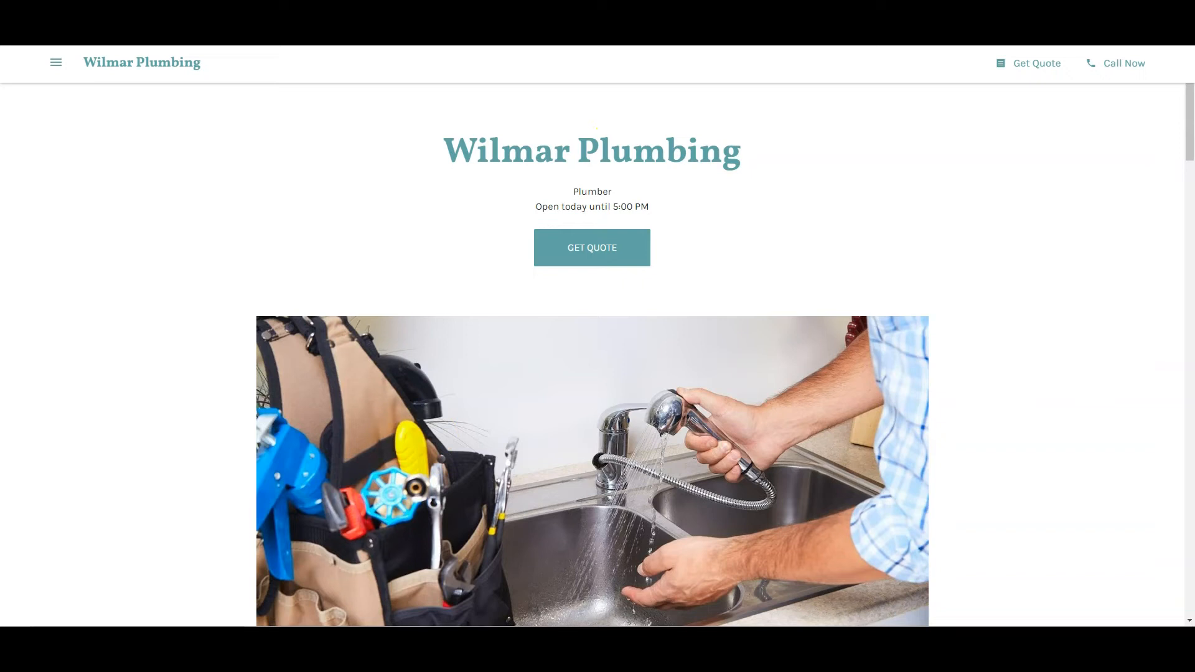
mouse_move(11, 223)
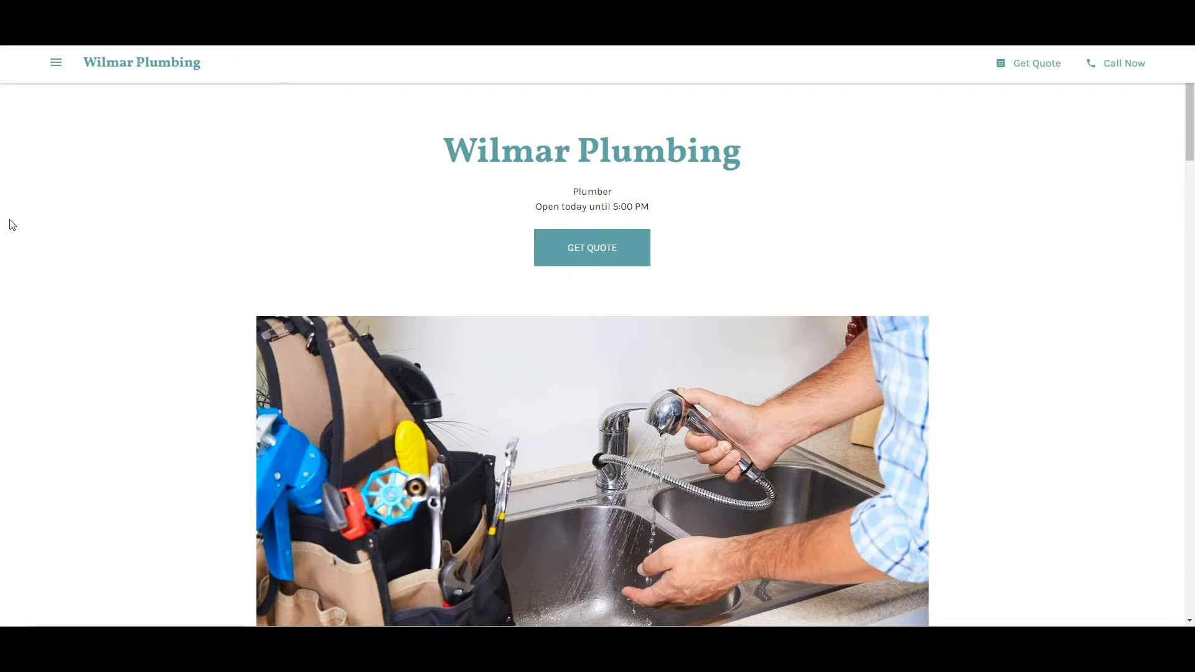
Scroll down the Wilmar Plumbing homepage toward its Updates section.
scroll("down", 3)
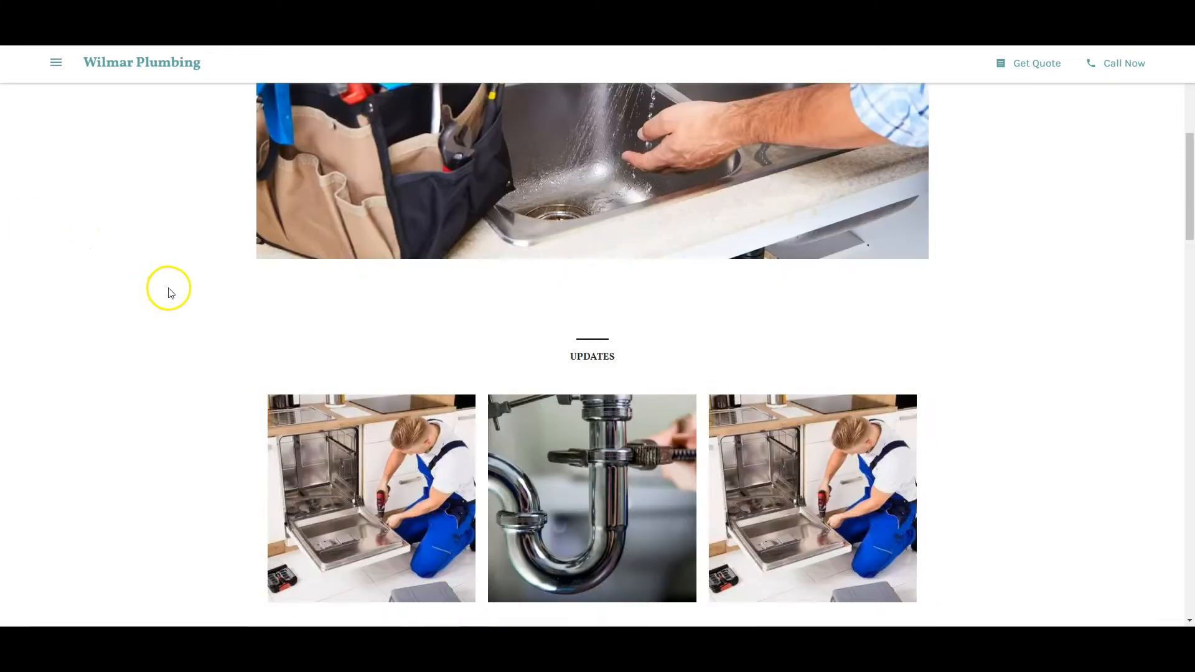
scroll("down", 3)
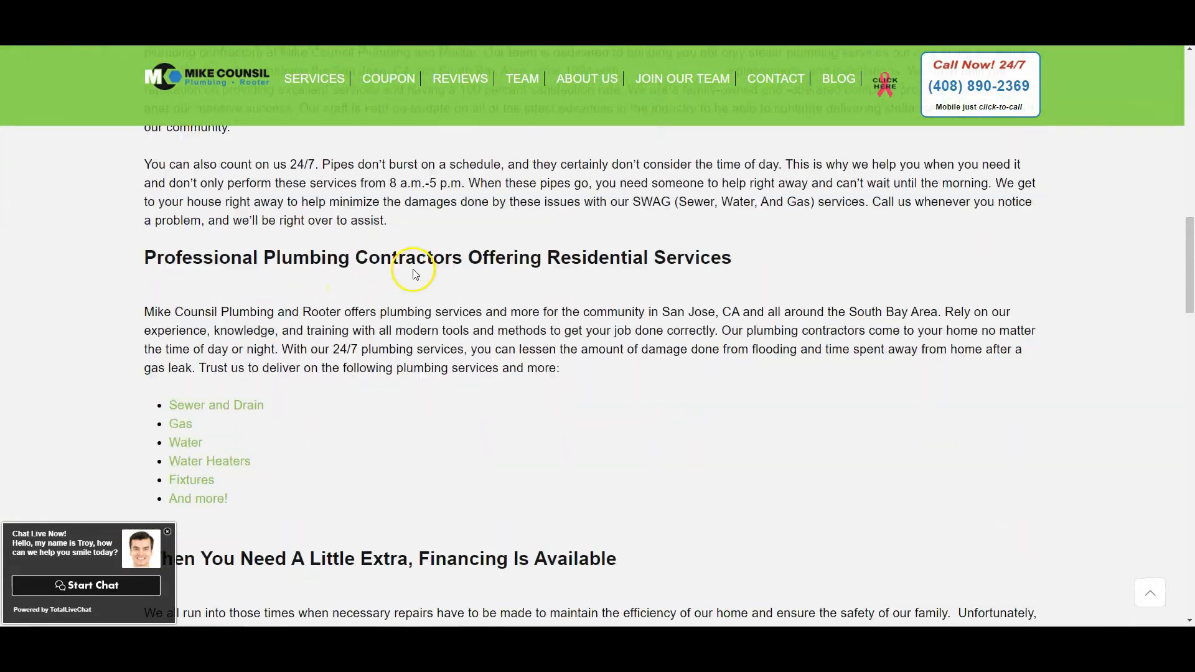
Scroll through Mike Counsil Plumbing's residential services and guarantees content.
scroll("down", 3)
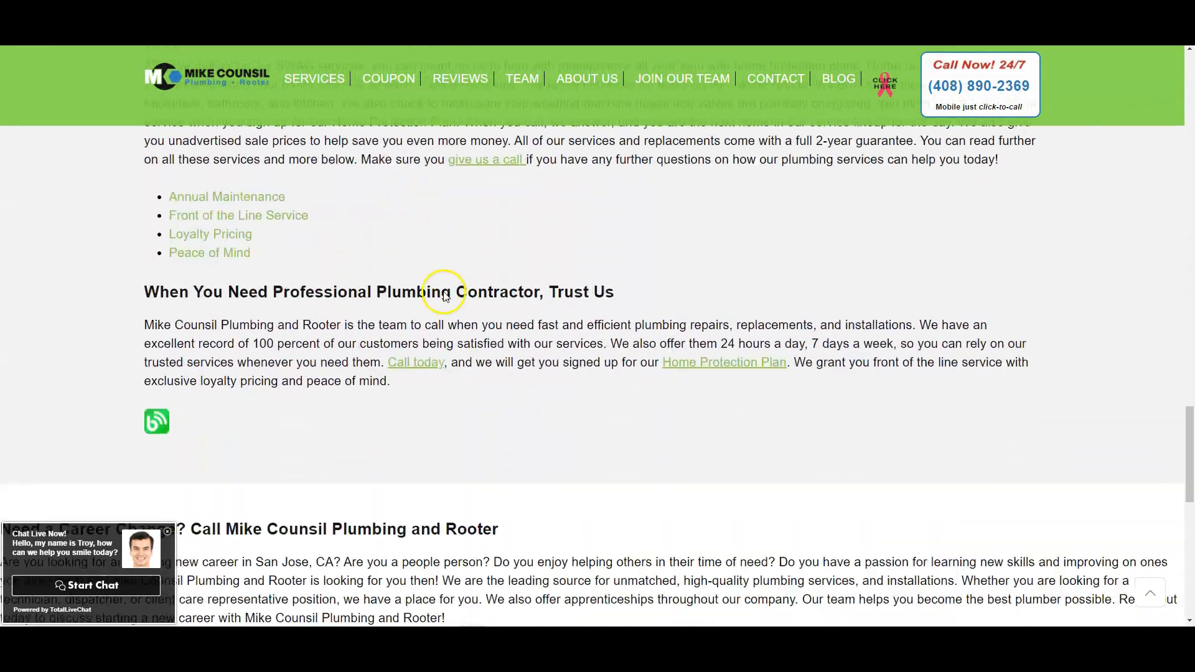
scroll("up", 3)
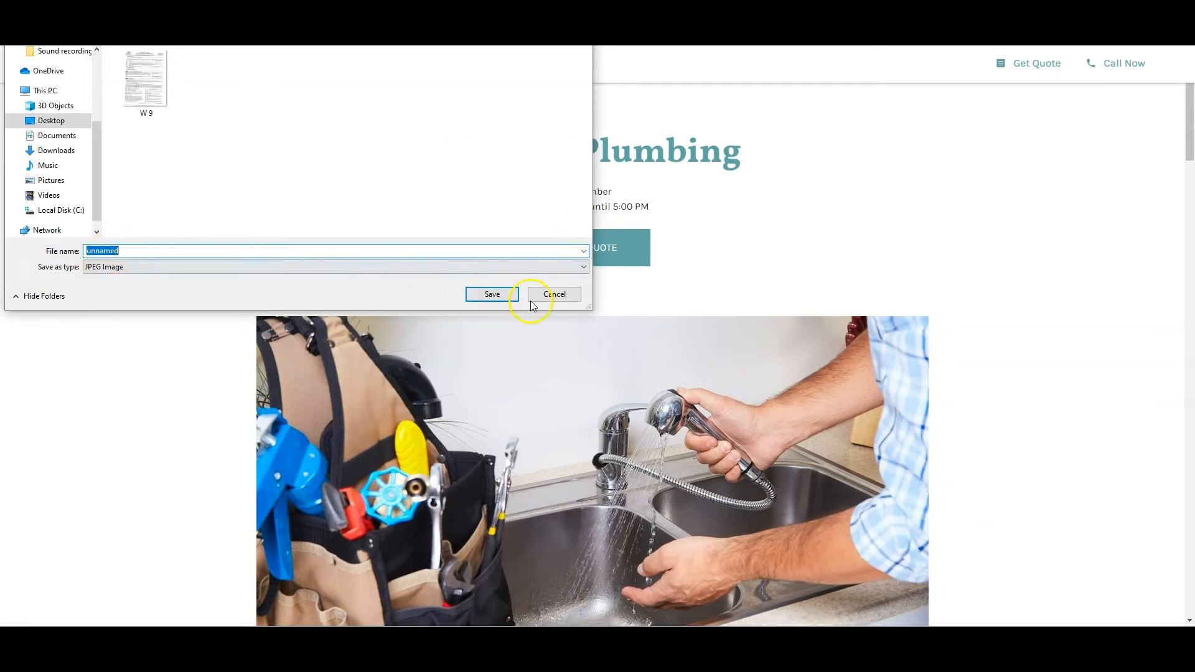
Cancel the JPEG Save As dialog, returning to the Wilmar Plumbing homepage.
left_click(554, 294)
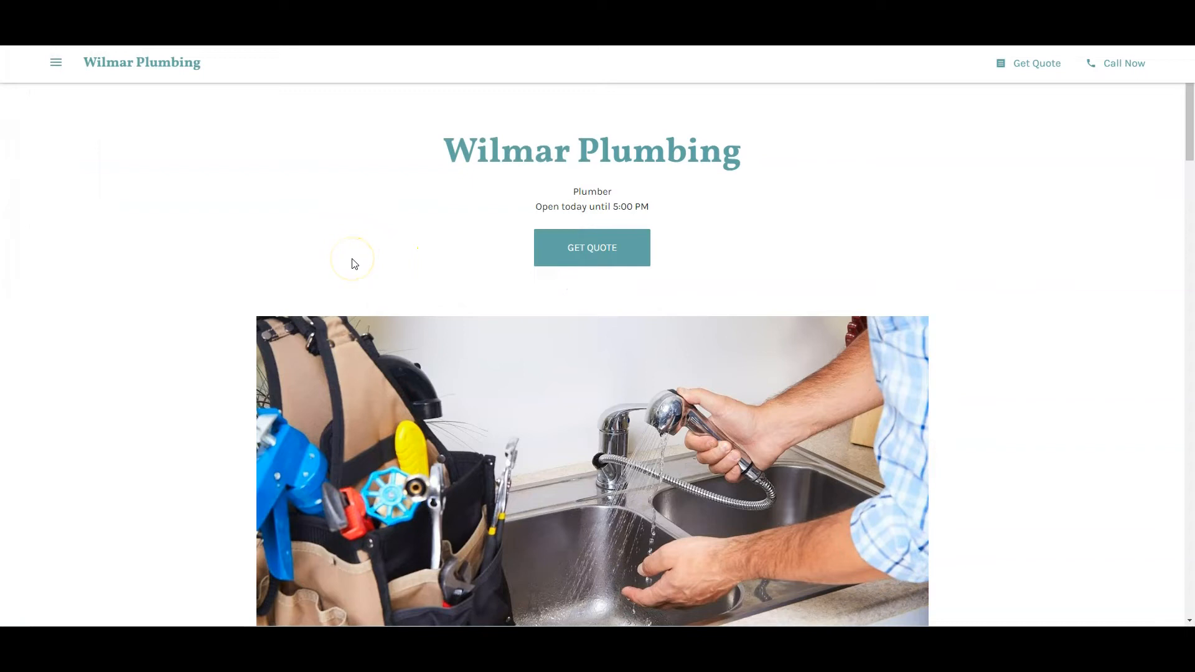
mouse_move(102, 122)
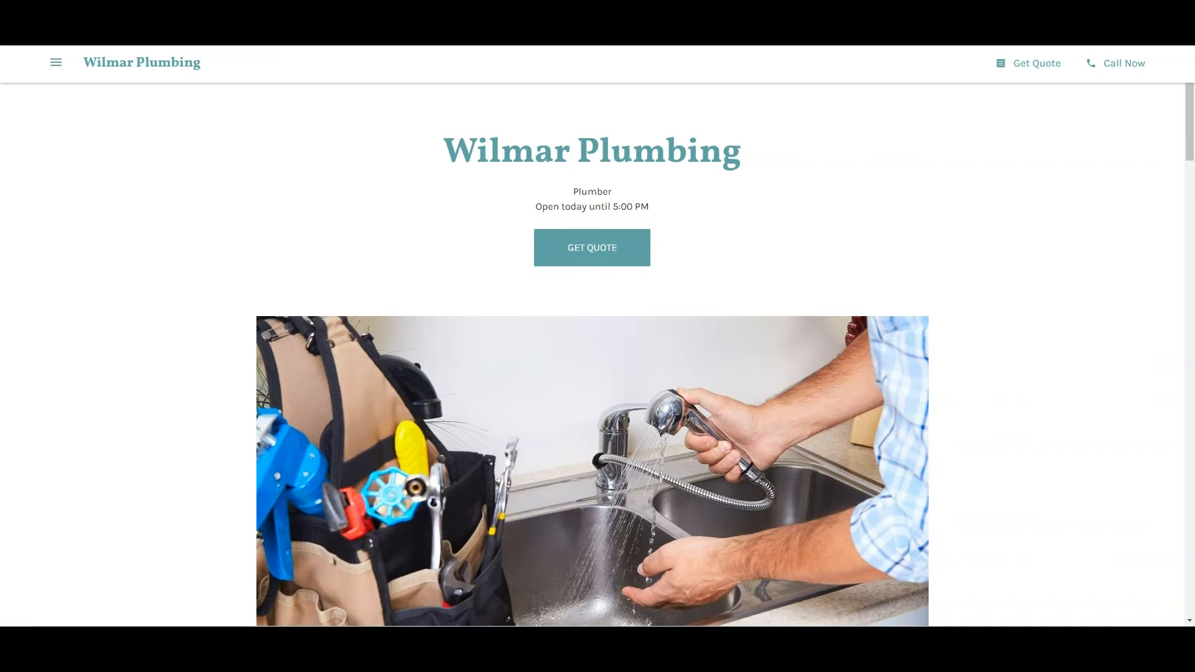
mouse_move(32, 93)
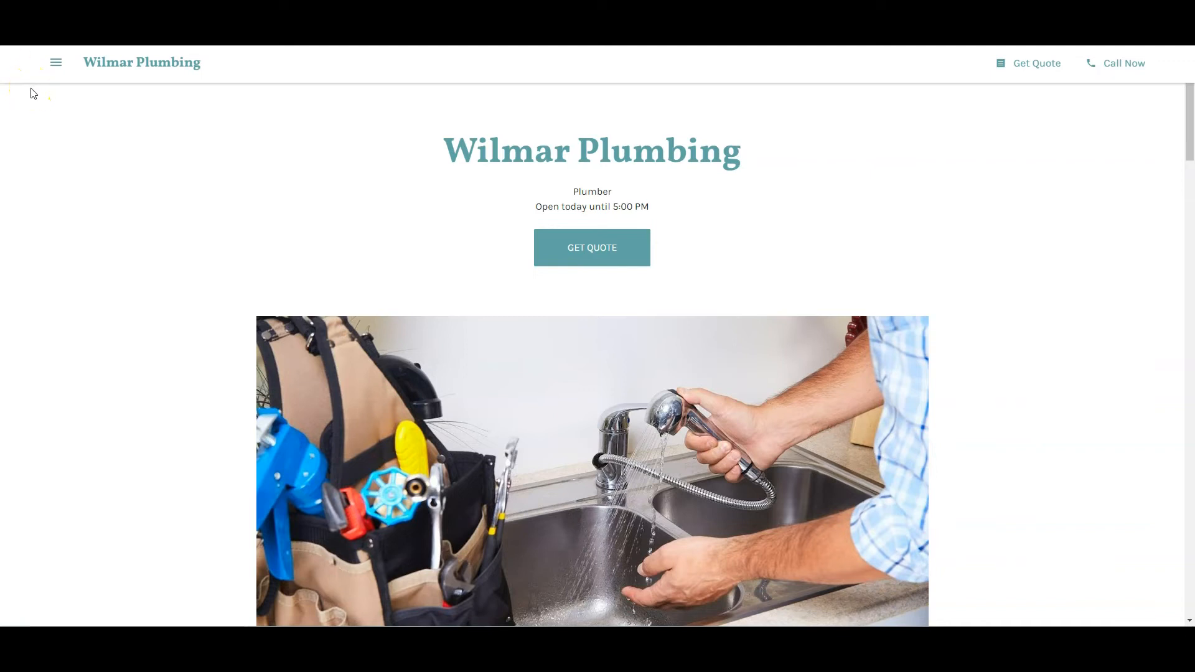
mouse_move(33, 85)
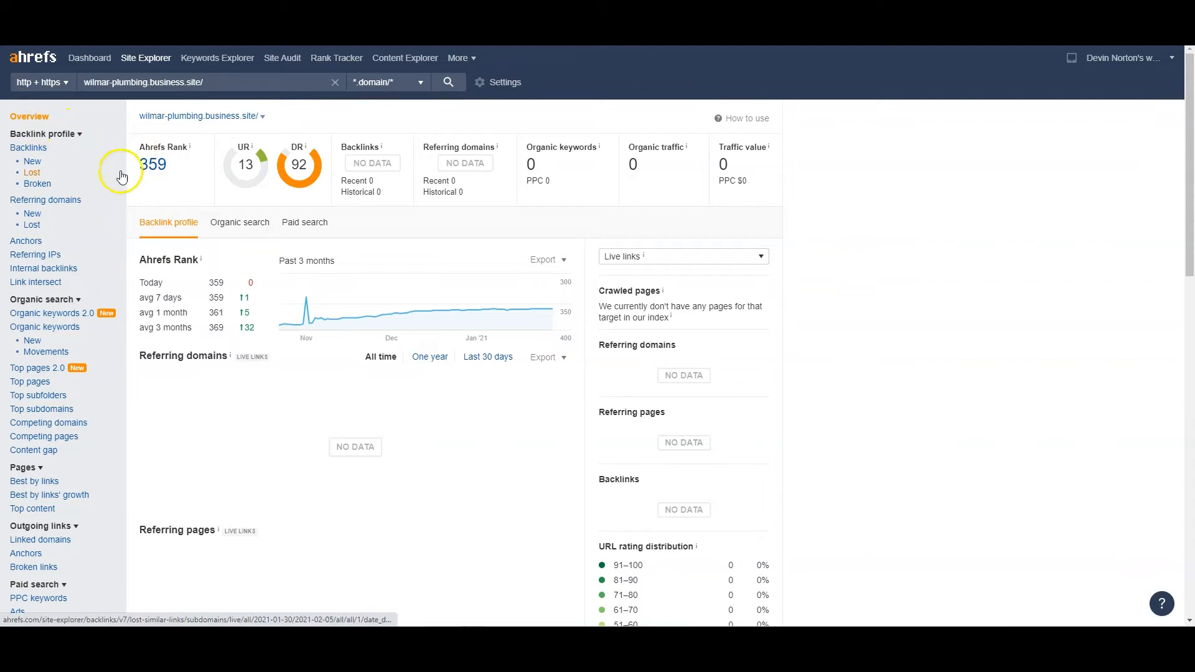
mouse_move(254, 107)
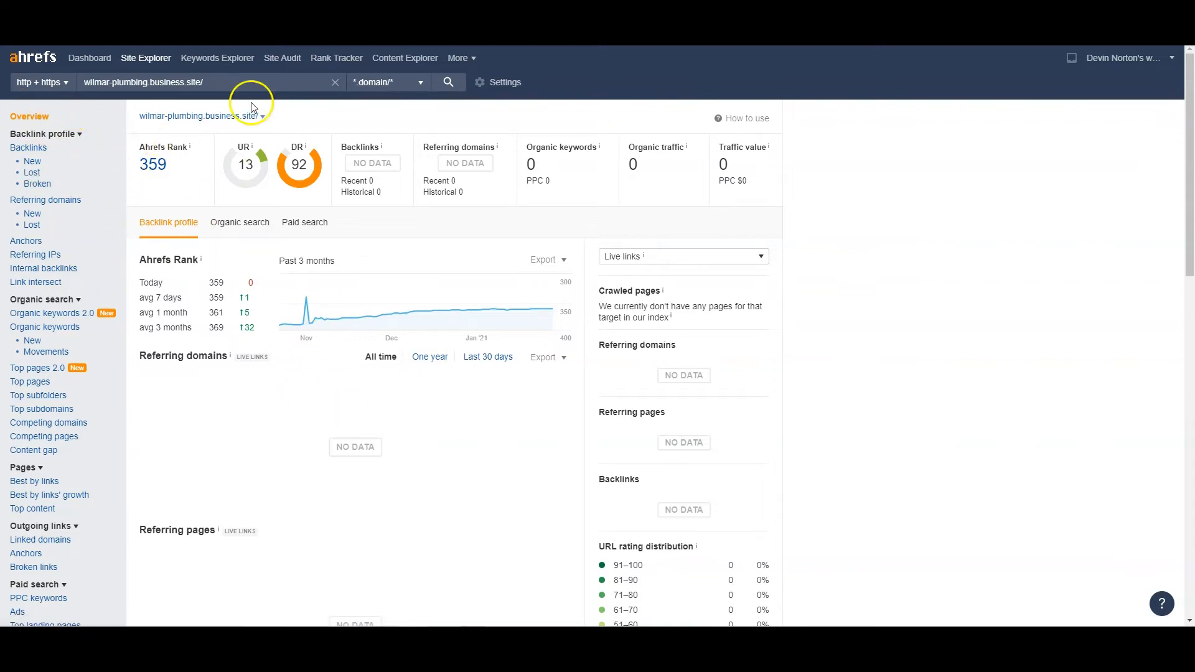
mouse_move(461, 175)
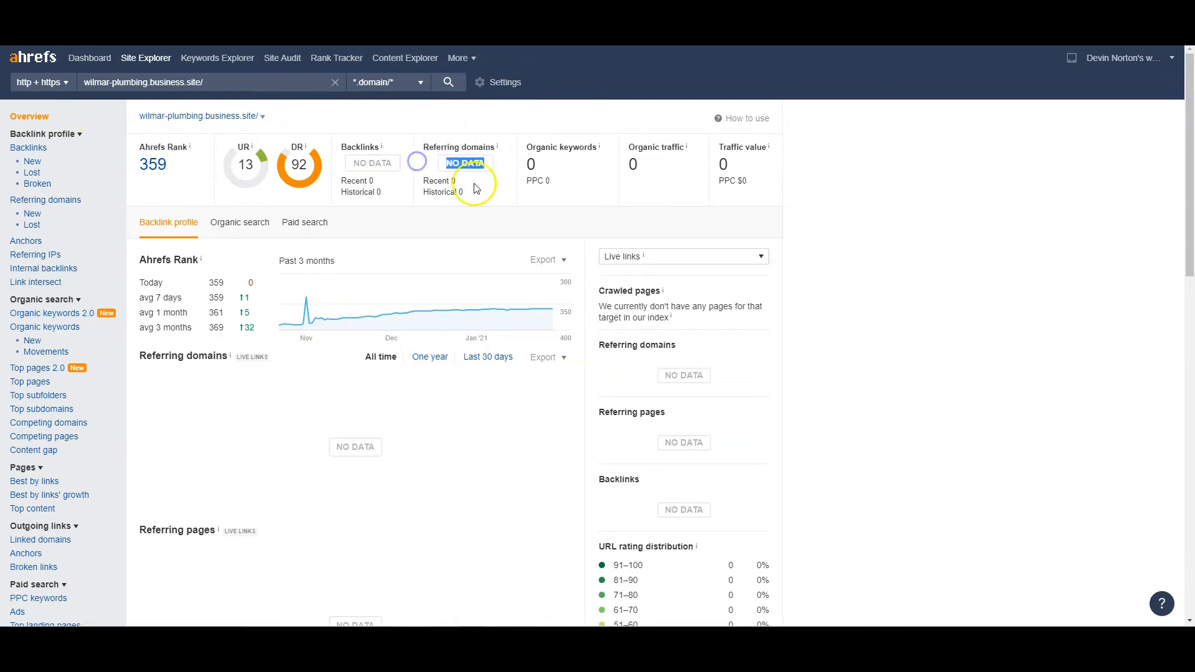
mouse_move(211, 121)
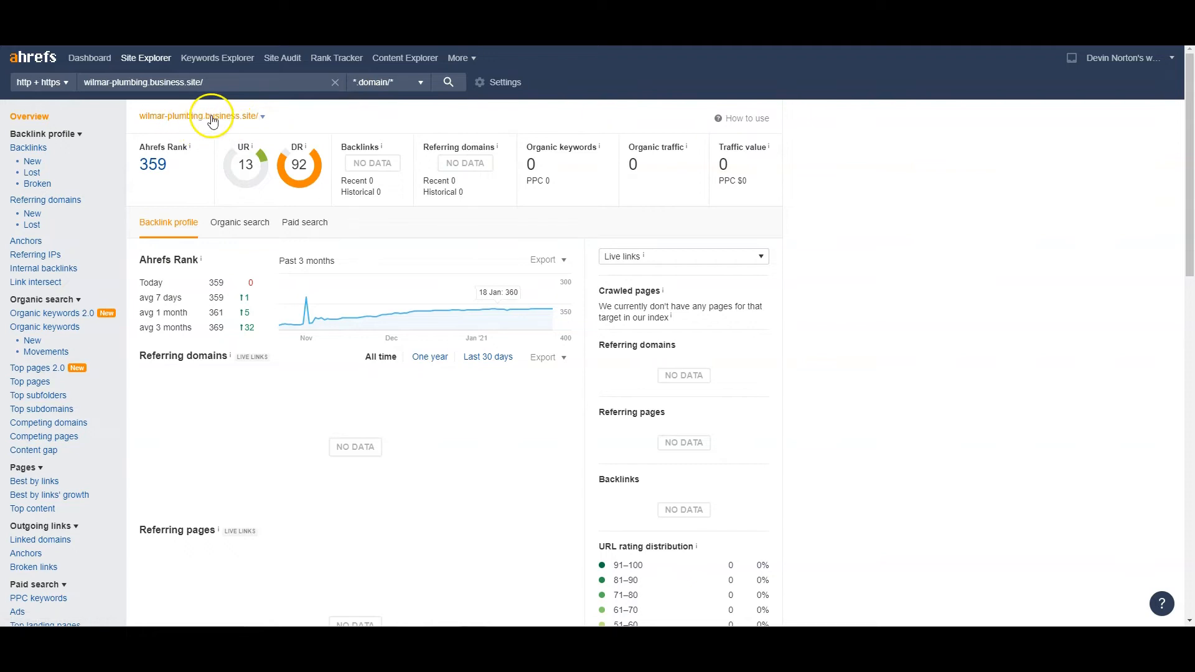
mouse_move(175, 121)
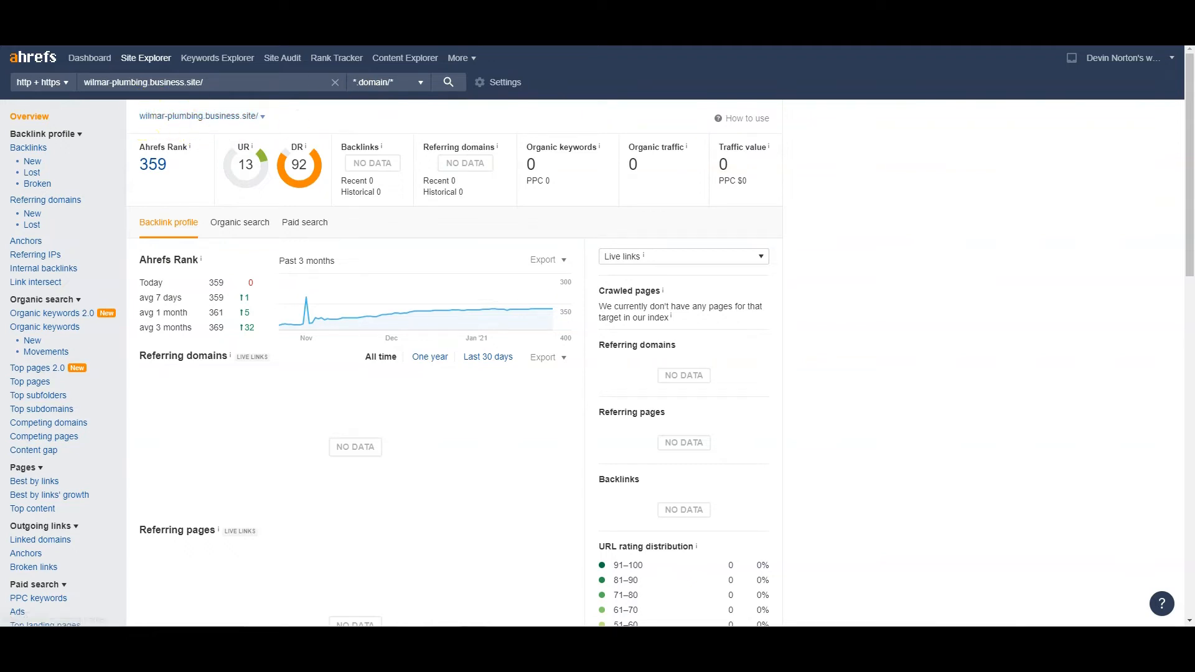
Show the mcplumbing.com Site Explorer overview: 3.03K backlinks, 250 referring domains.
left_click(448, 81)
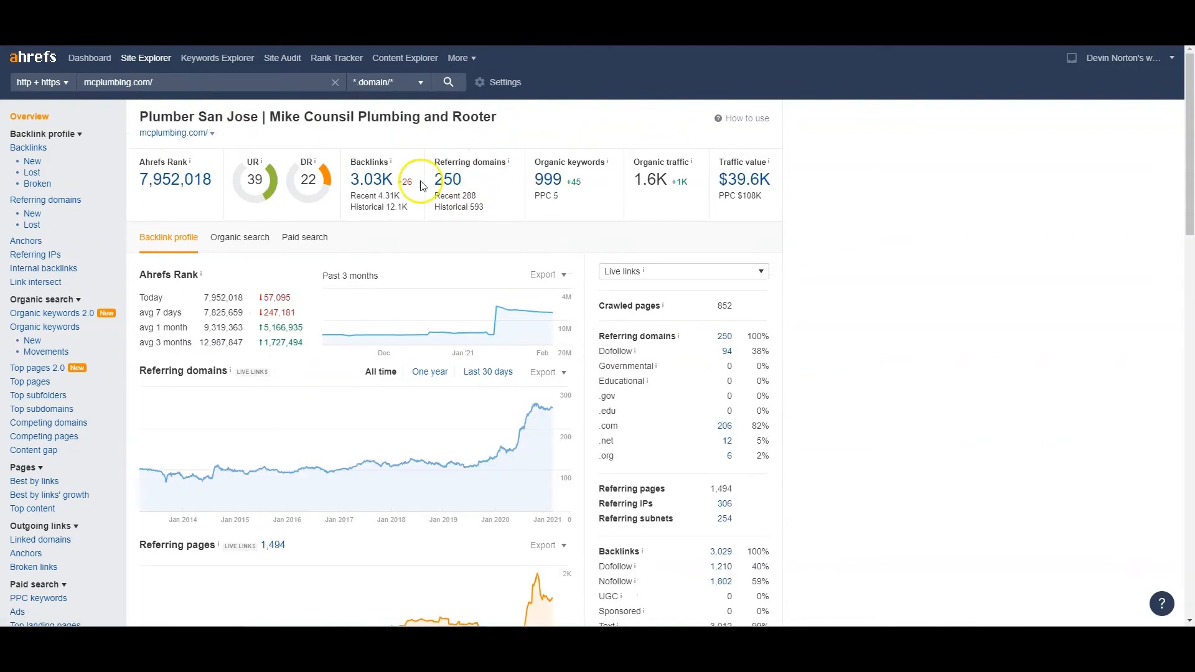
mouse_move(450, 181)
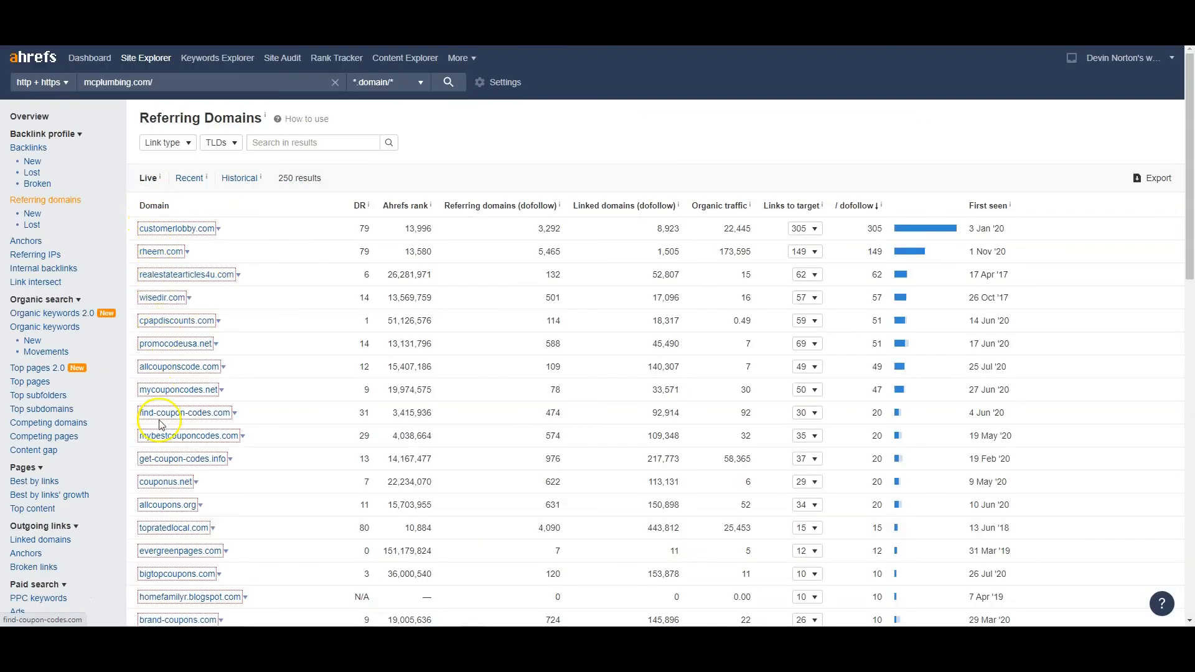
mouse_move(160, 420)
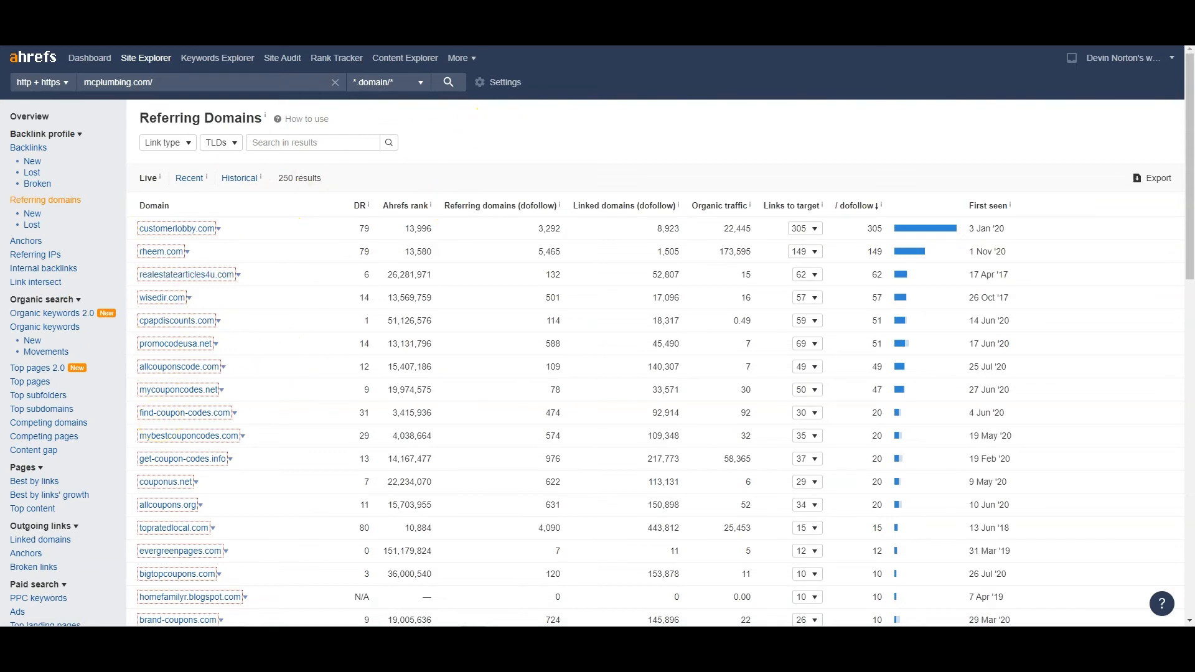
Go back to the mcplumbing.com Overview report from the left sidebar.
left_click(29, 116)
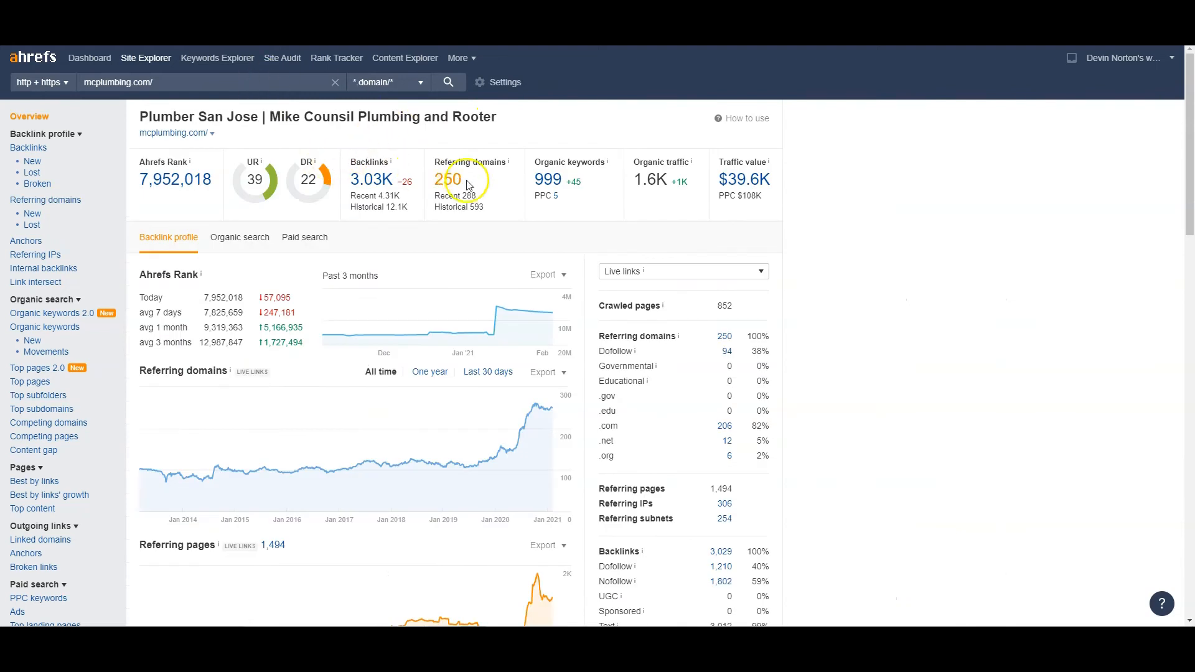
mouse_move(665, 179)
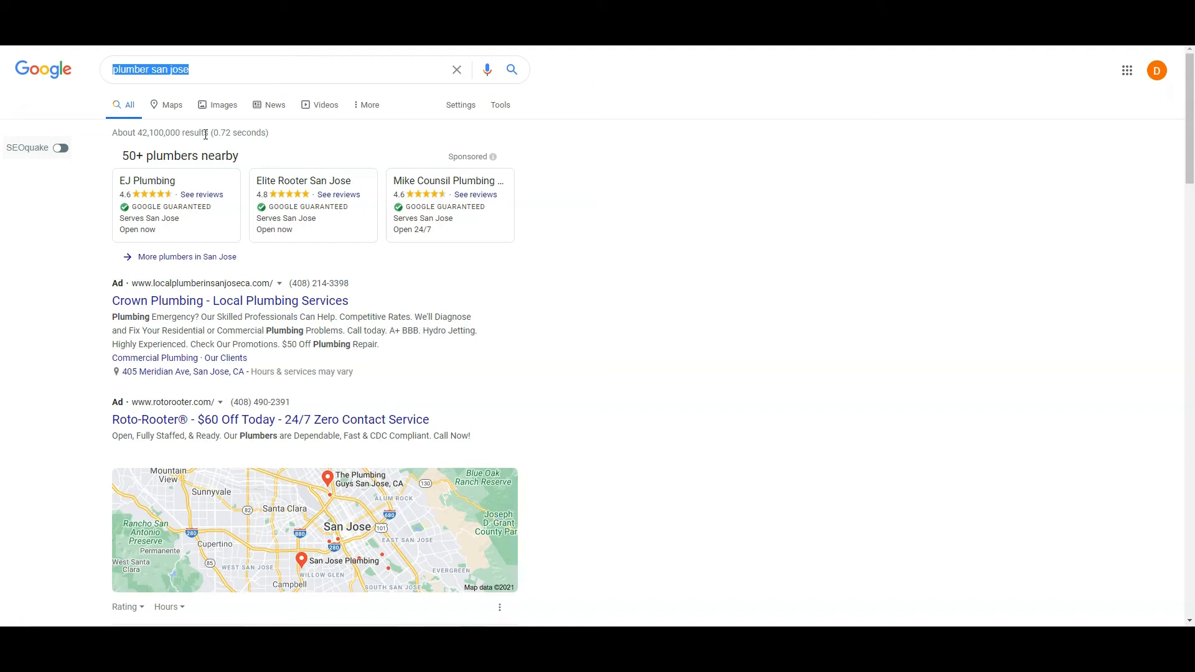
Scroll the 'plumber san jose' results down to the local map pack.
scroll("down", 3)
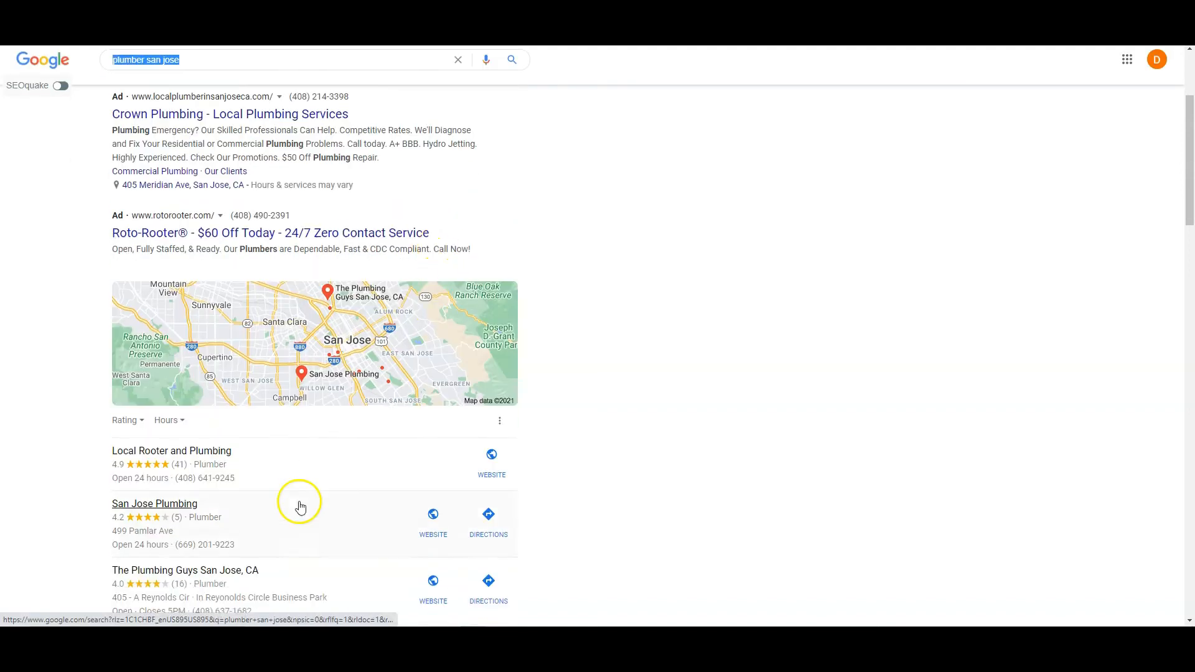
mouse_move(310, 411)
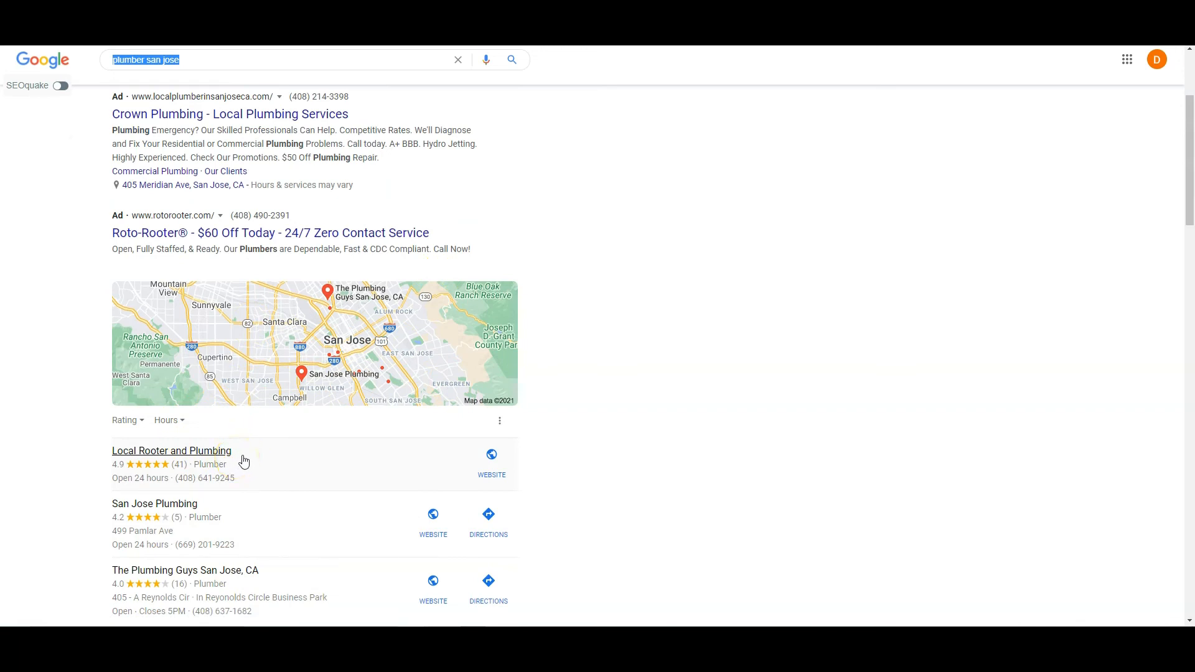
mouse_move(1028, 418)
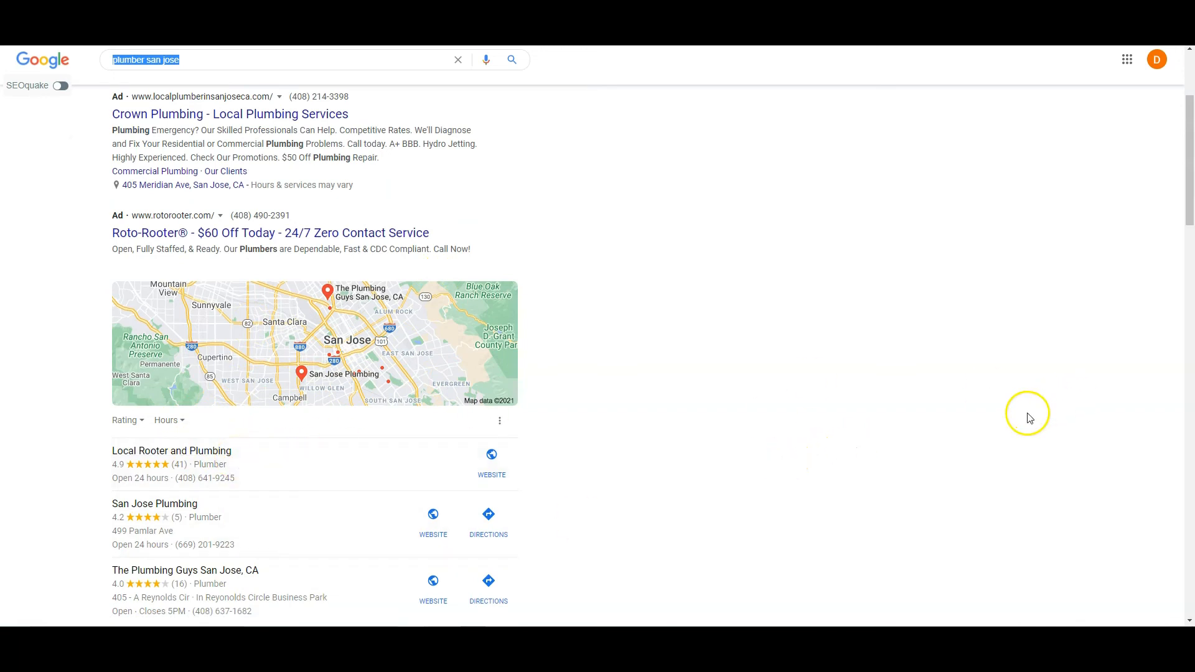
mouse_move(965, 441)
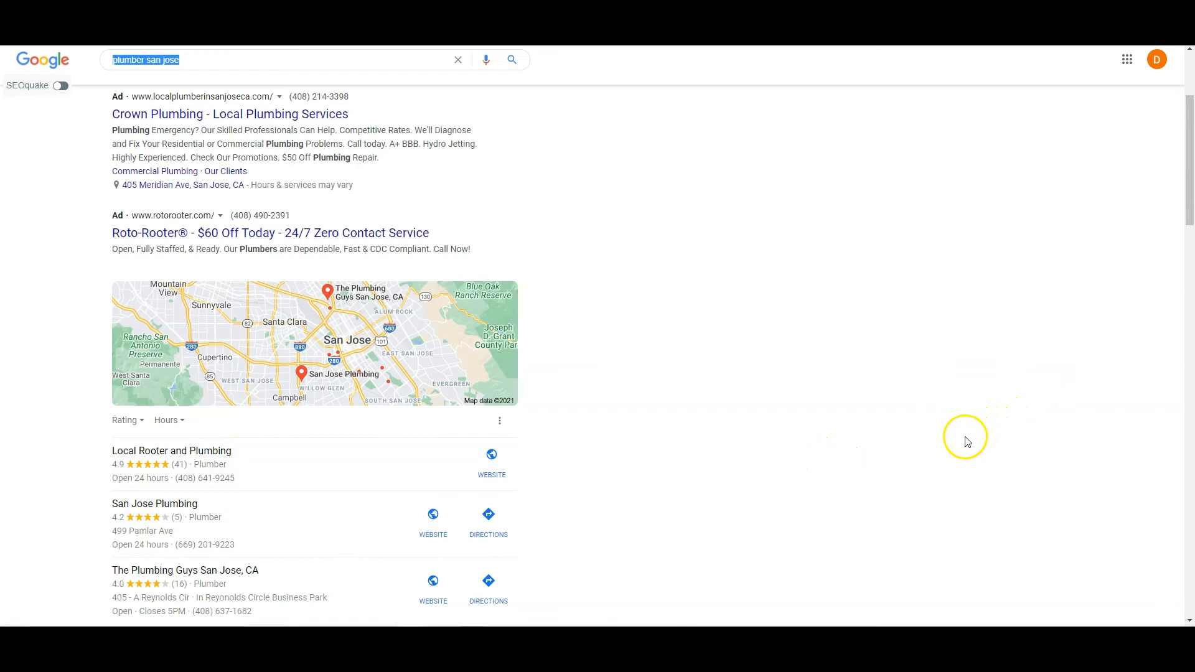
mouse_move(950, 448)
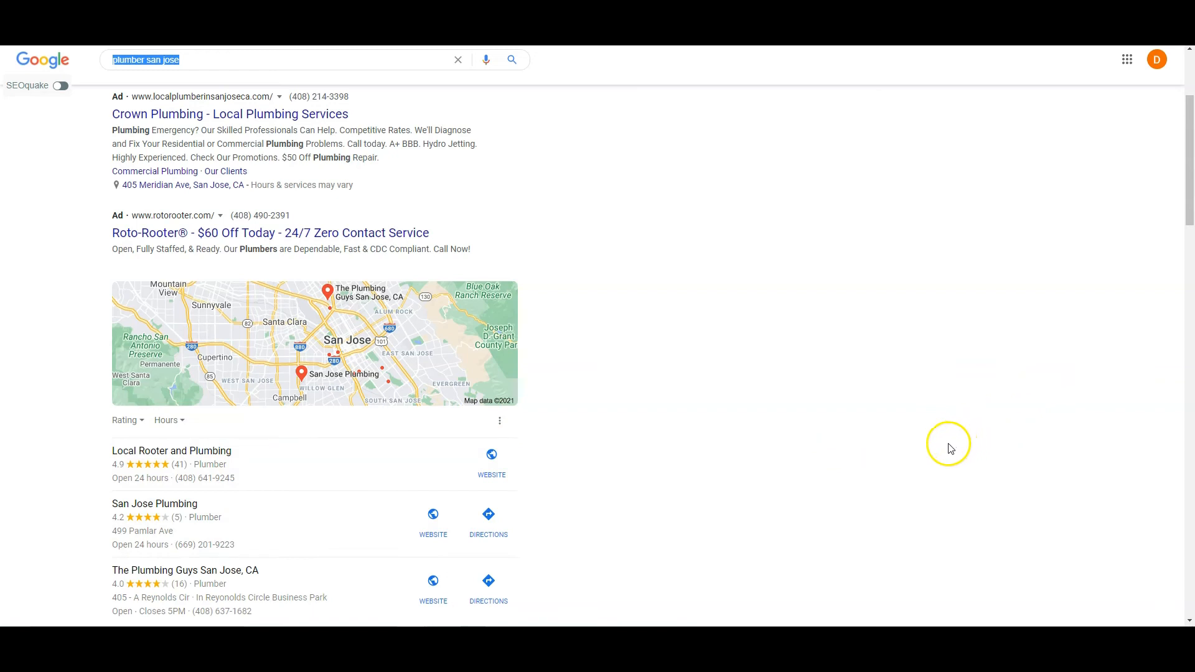
mouse_move(878, 463)
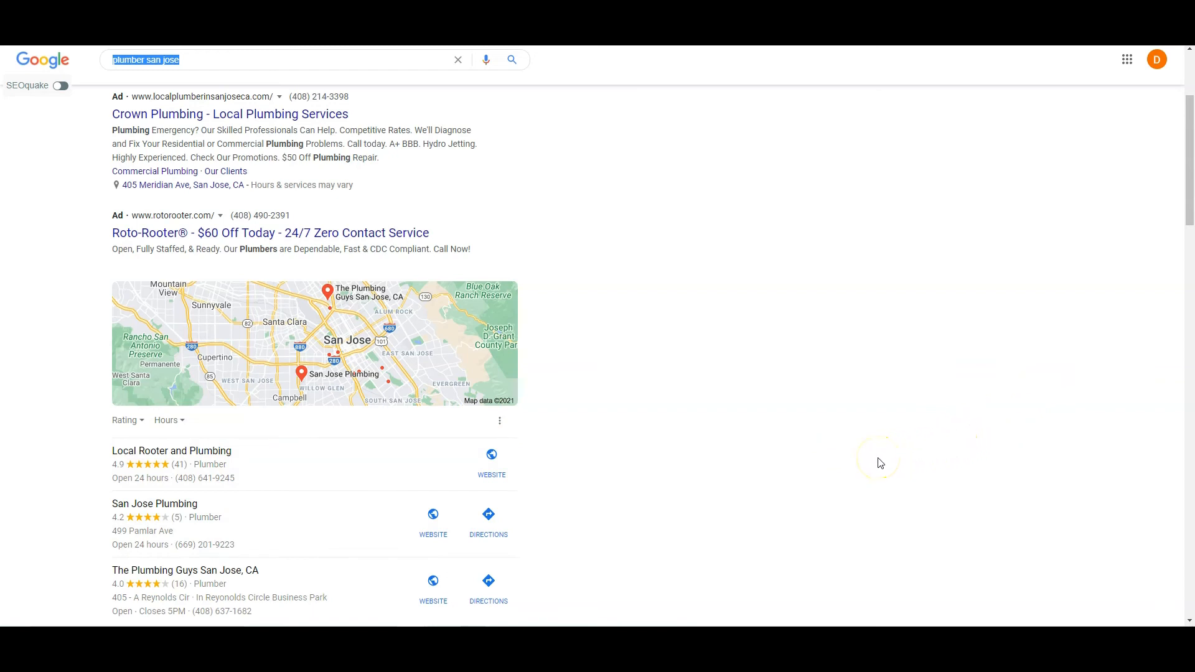
mouse_move(492, 455)
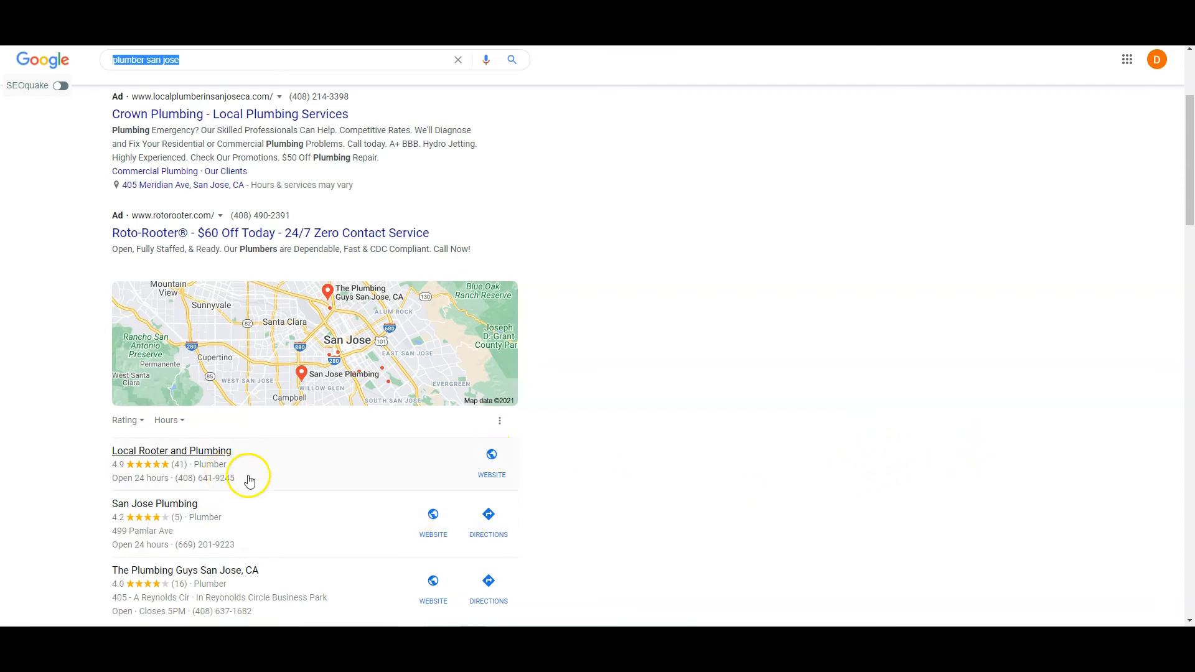
mouse_move(474, 435)
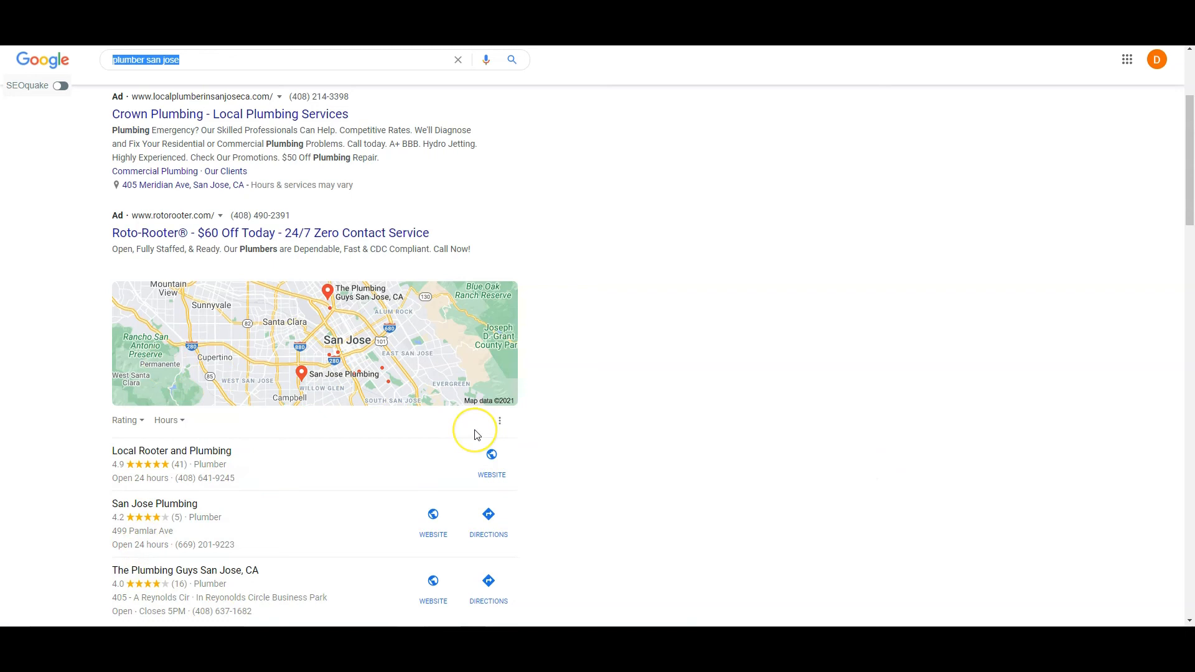
mouse_move(474, 434)
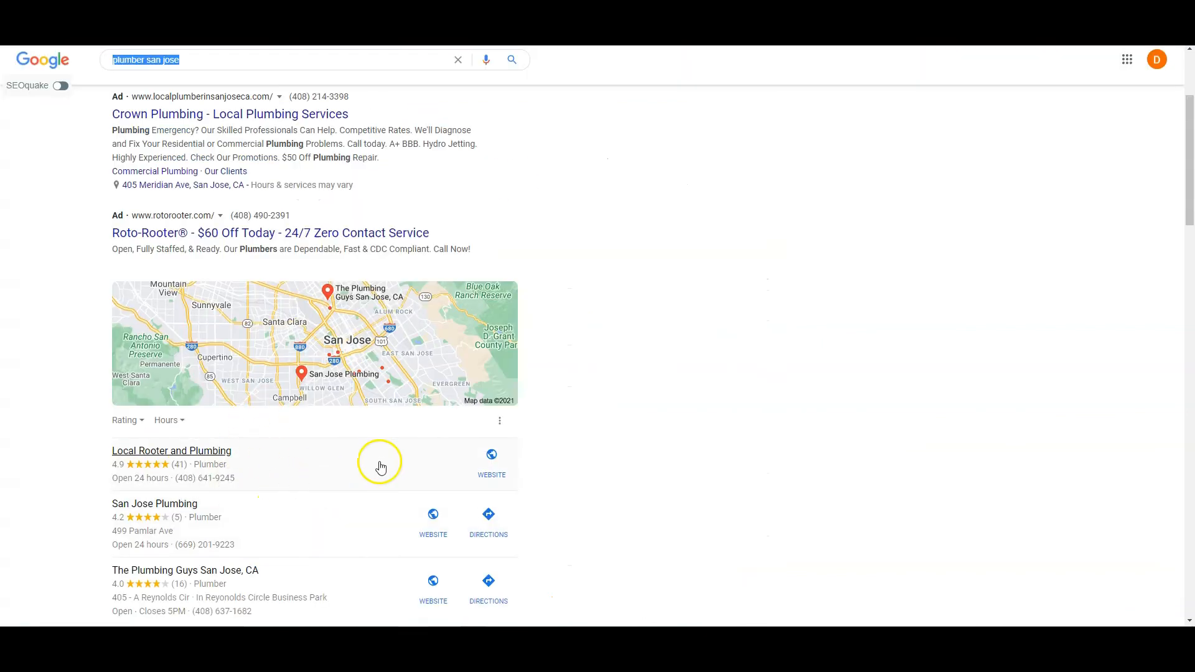
mouse_move(267, 458)
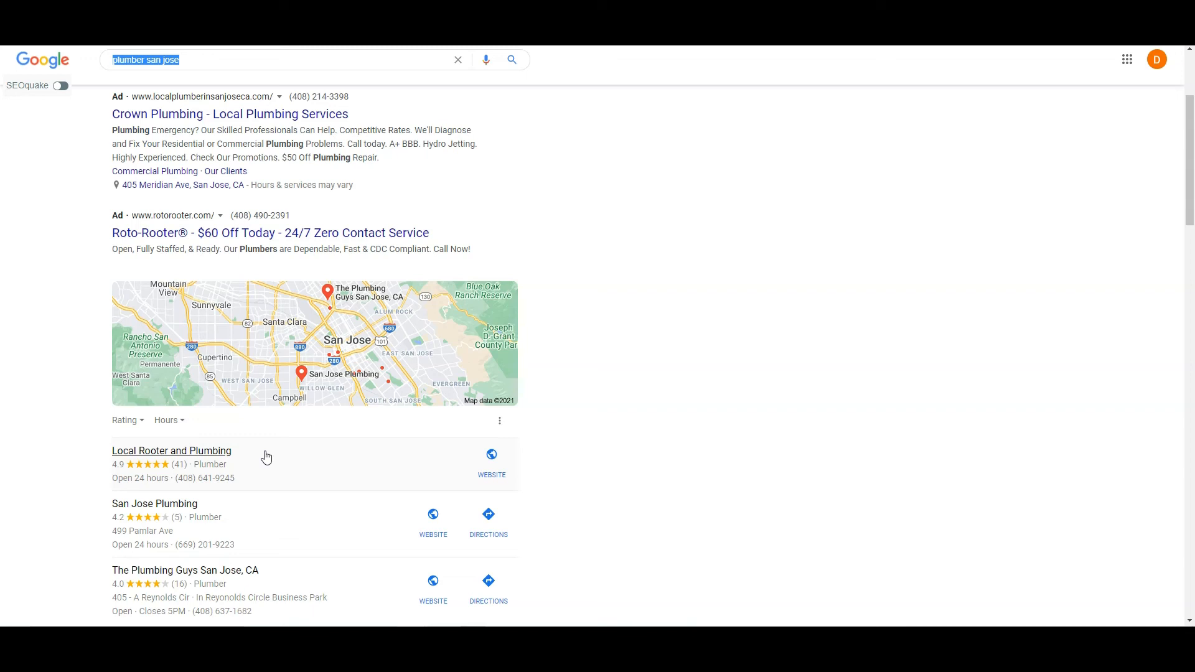
mouse_move(25, 178)
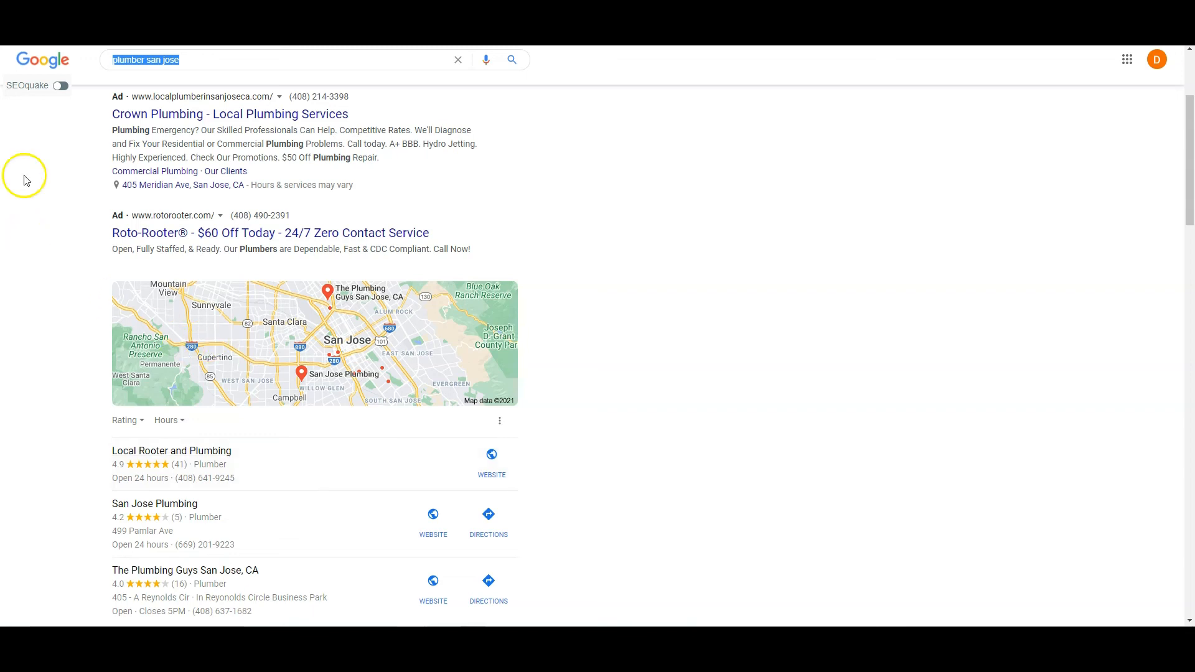